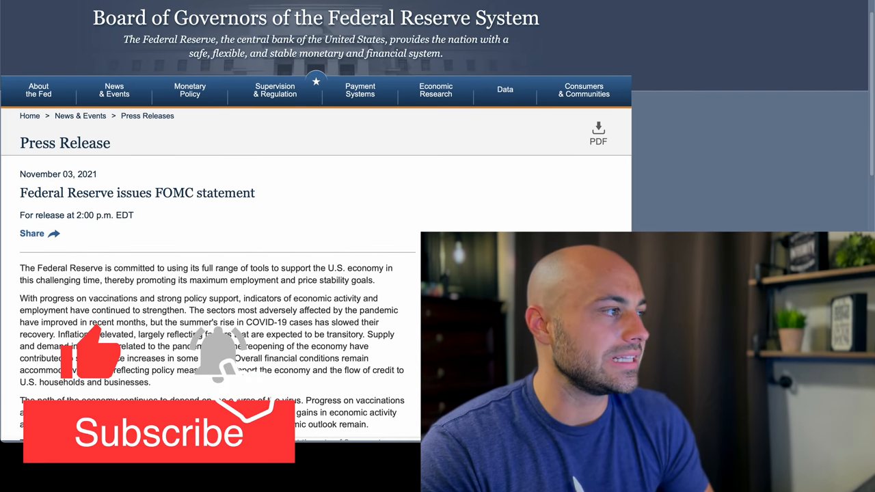
- Scroll the November 3, 2021 press release to the asset-purchase reduction paragraph and highlight its opening phrase
scroll(down, 3)
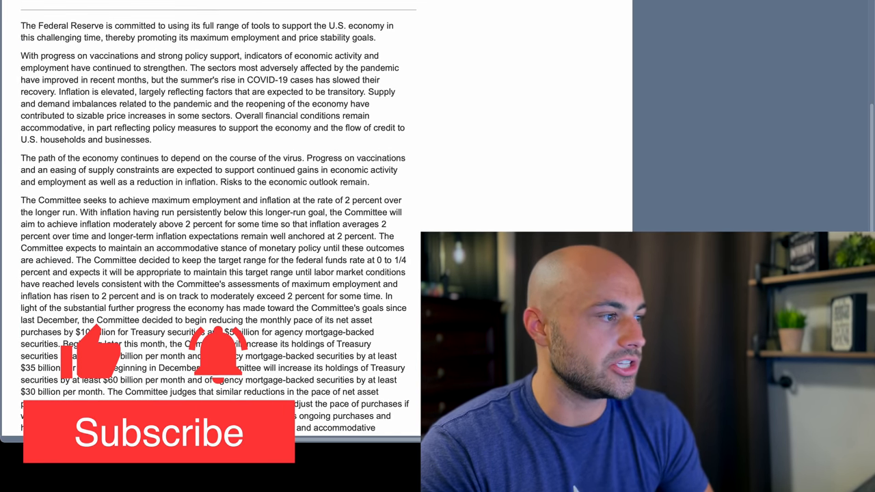
scroll(down, 3)
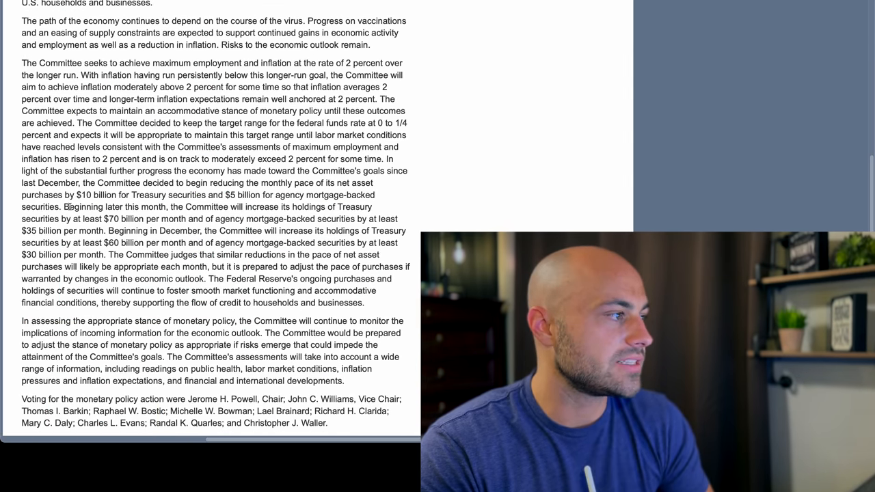
drag(101, 206, 328, 206)
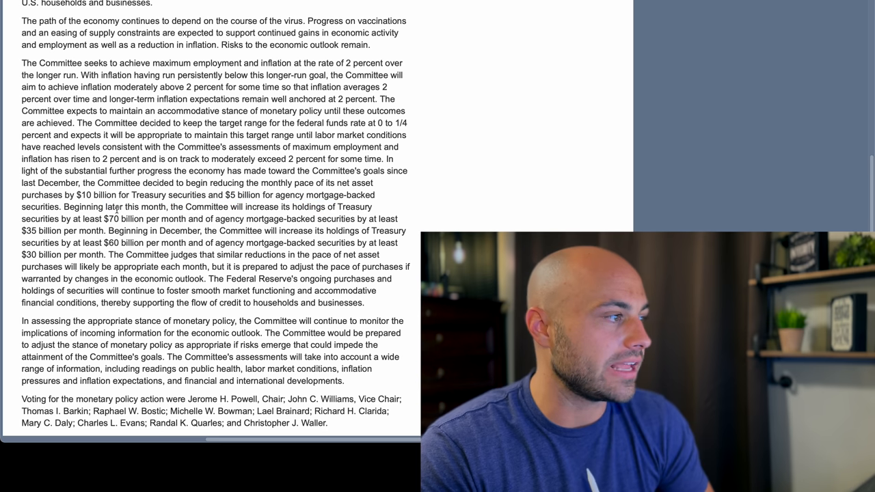
drag(117, 206, 309, 206)
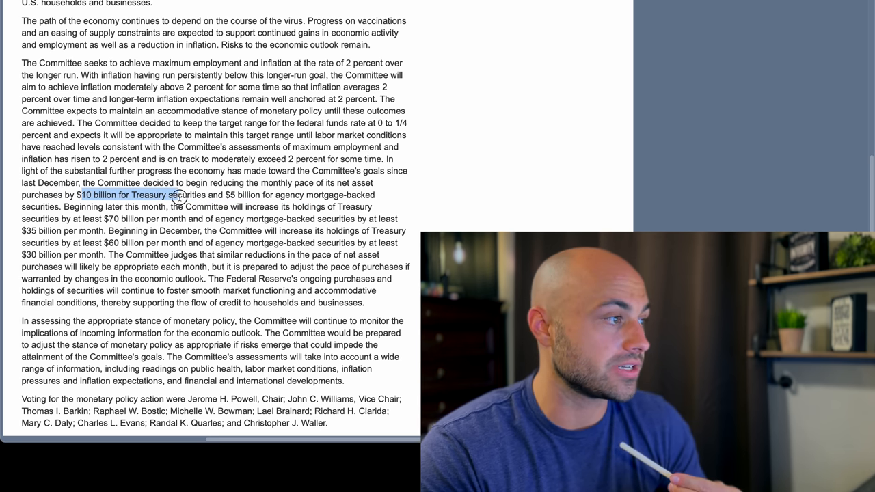
drag(199, 194, 359, 194)
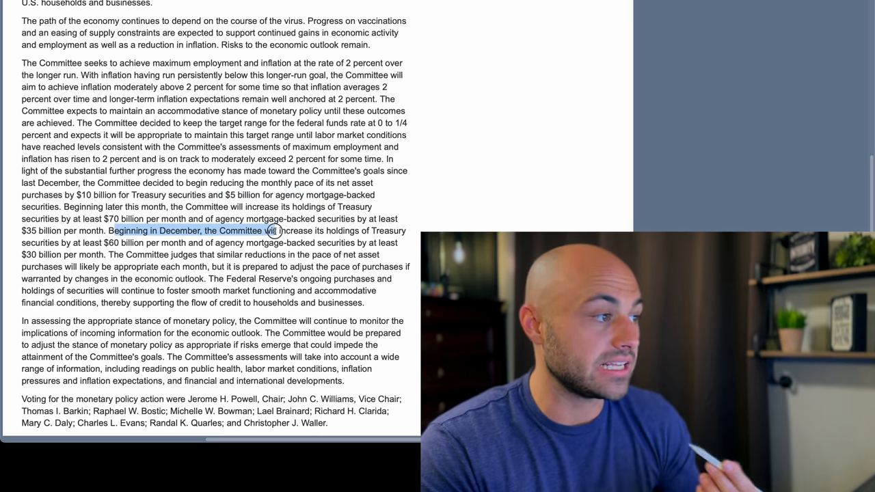
click(128, 258)
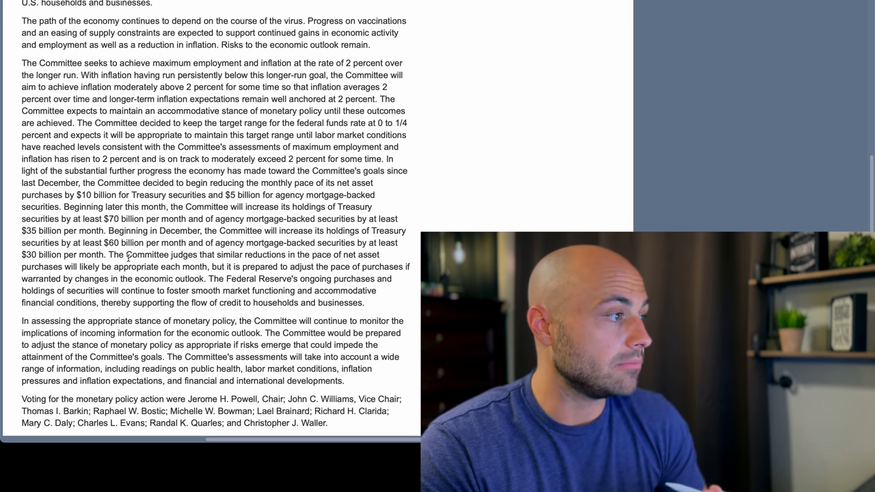
- Highlight a final phrase of the statement before moving to the BTCUSD daily chart
drag(101, 219, 163, 219)
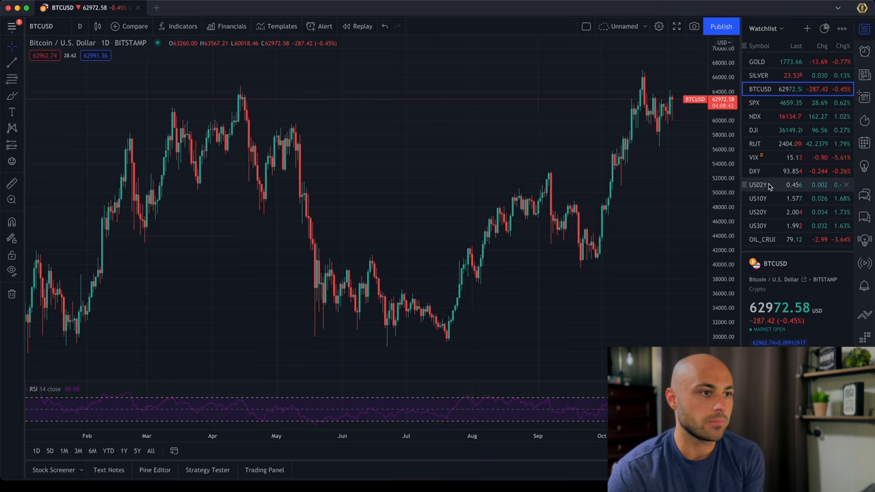
- View the US02Y, US20Y, US30Y yield charts, revisit US20Y, then settle on the US10Y daily chart
click(758, 185)
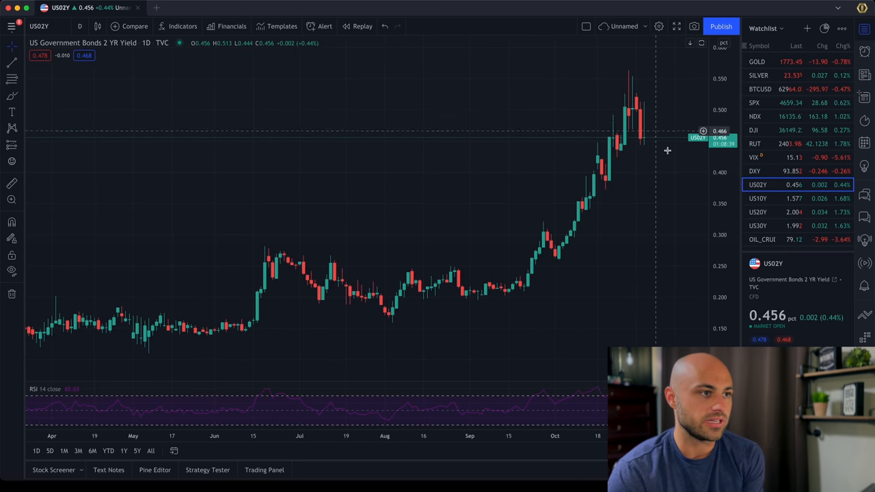
click(757, 212)
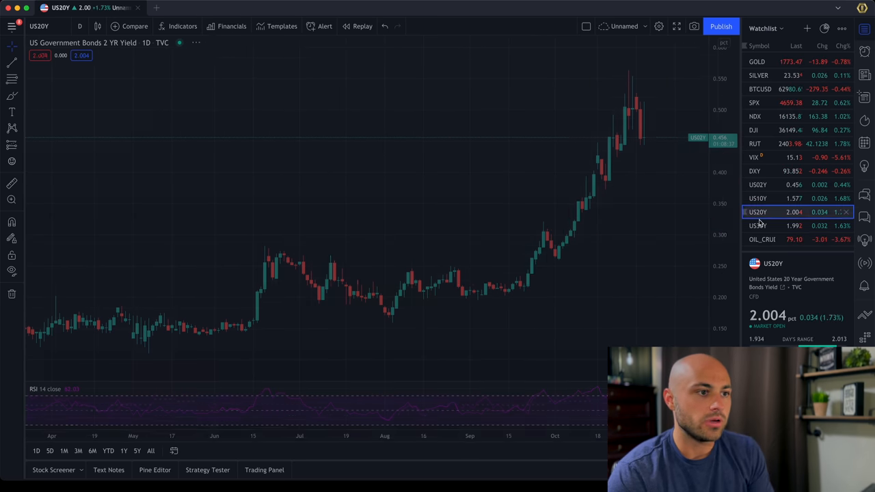
click(757, 226)
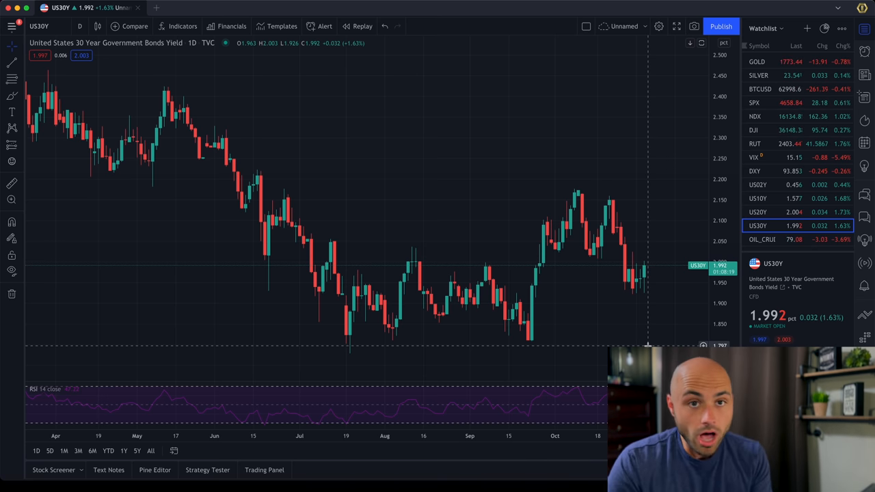
click(758, 212)
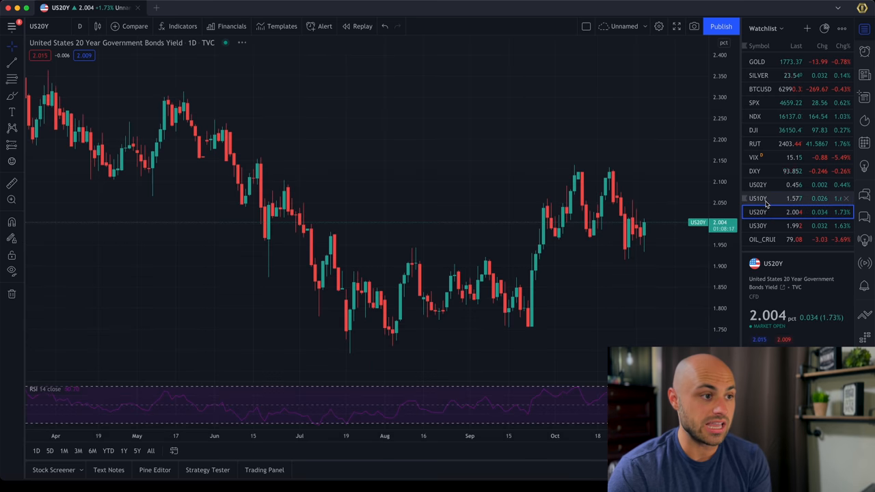
click(757, 199)
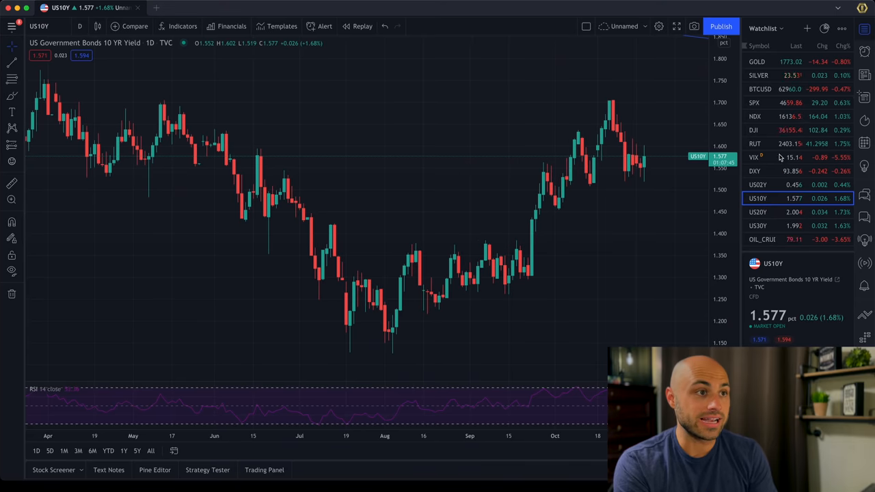
- View the S&P 500, Nasdaq 100 and Dow Jones daily charts, finishing on the Russell 2000
click(755, 102)
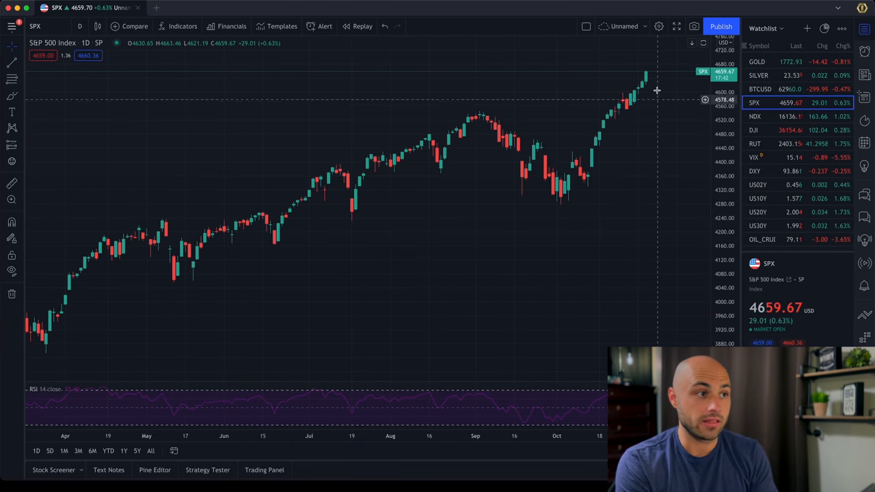
click(755, 116)
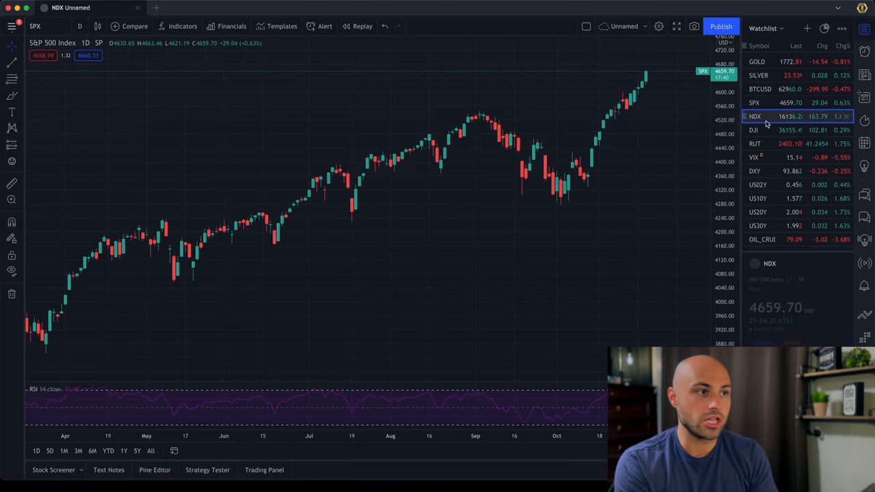
click(754, 130)
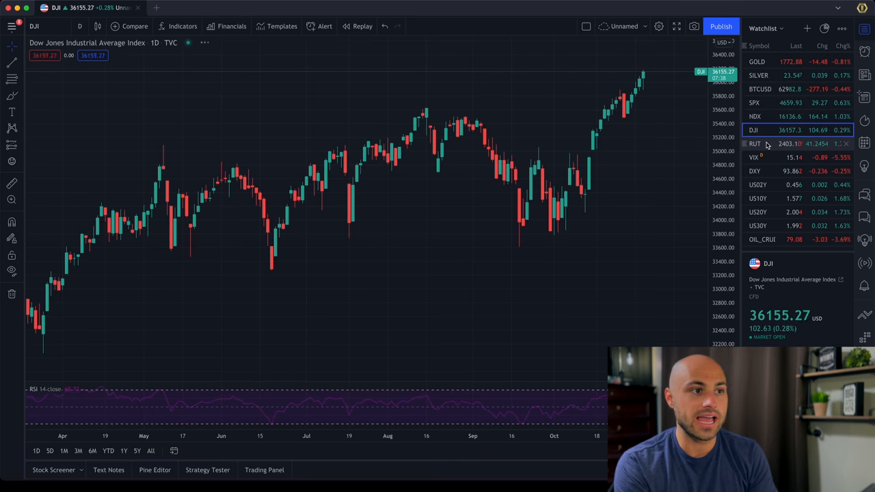
click(755, 144)
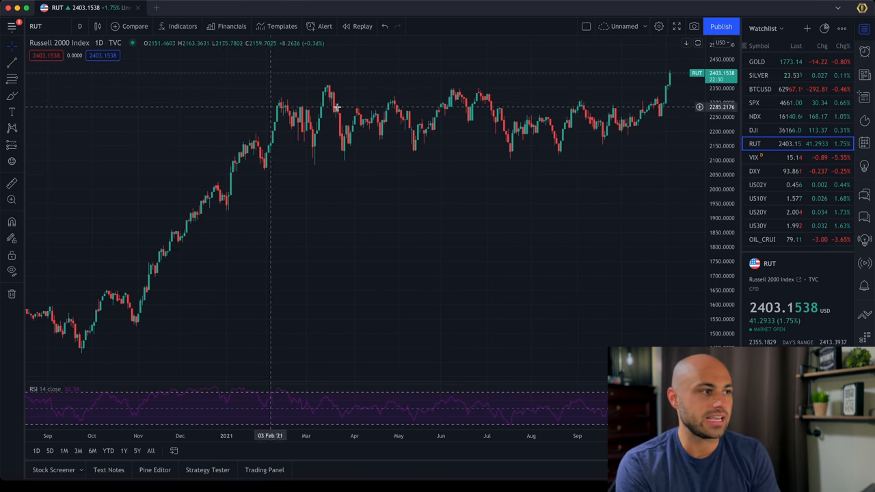
mouse_move(610, 158)
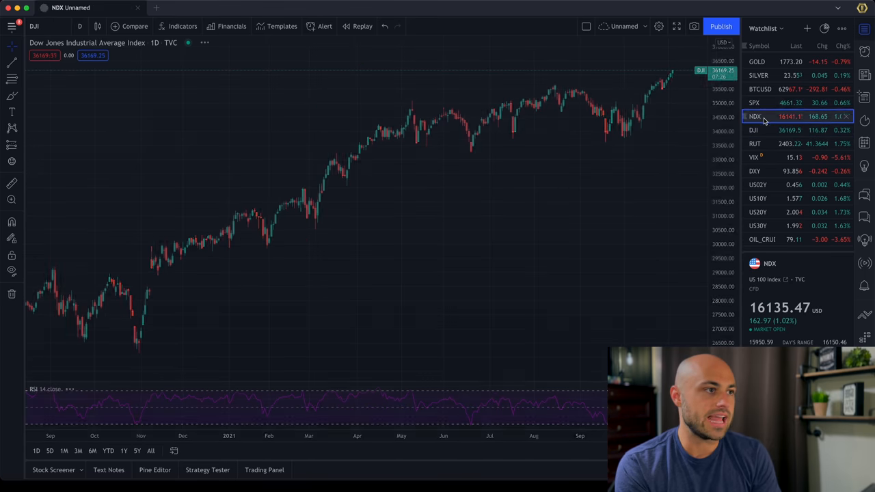
click(755, 103)
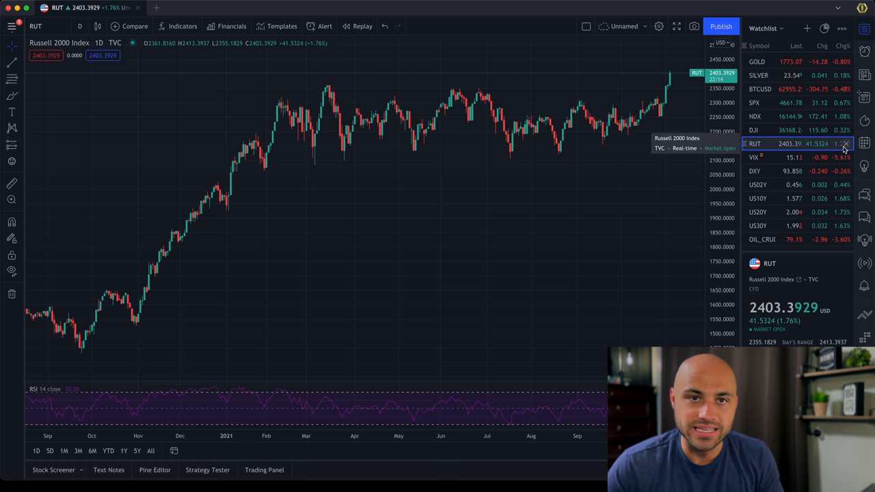
mouse_move(771, 102)
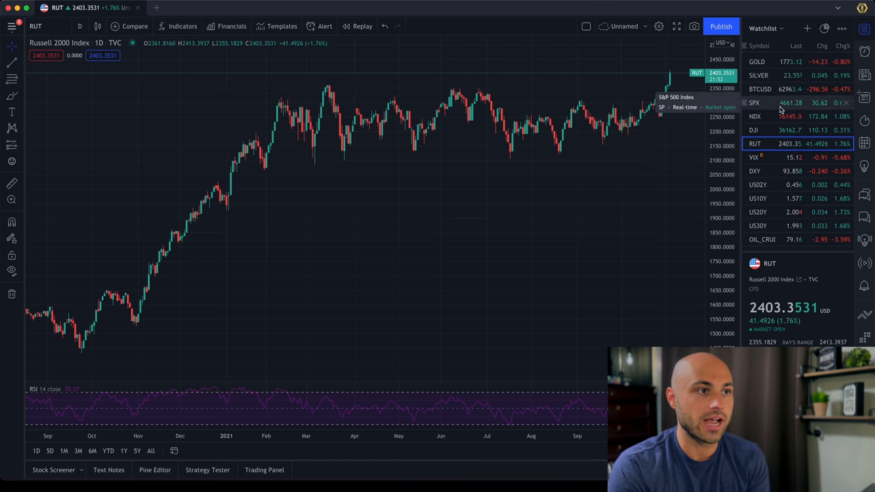
- View gold, switch to BTCUSD, then return to gold's long-term chart back to 2011
click(758, 62)
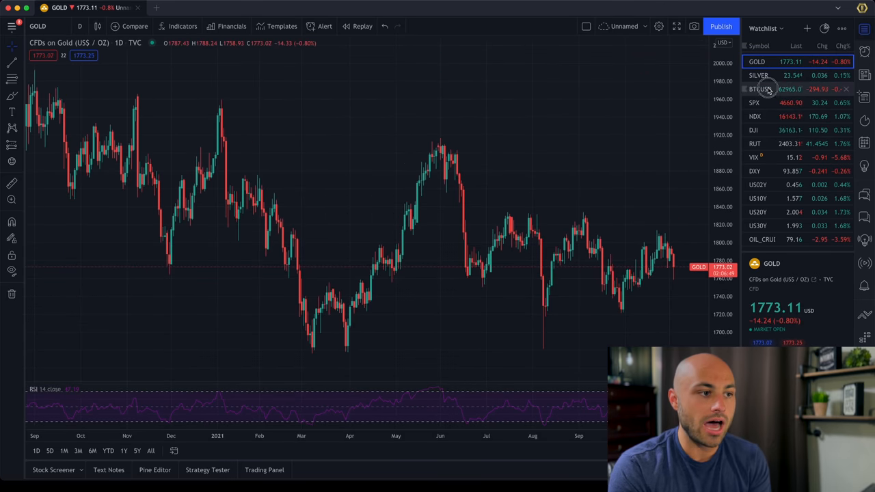
click(761, 89)
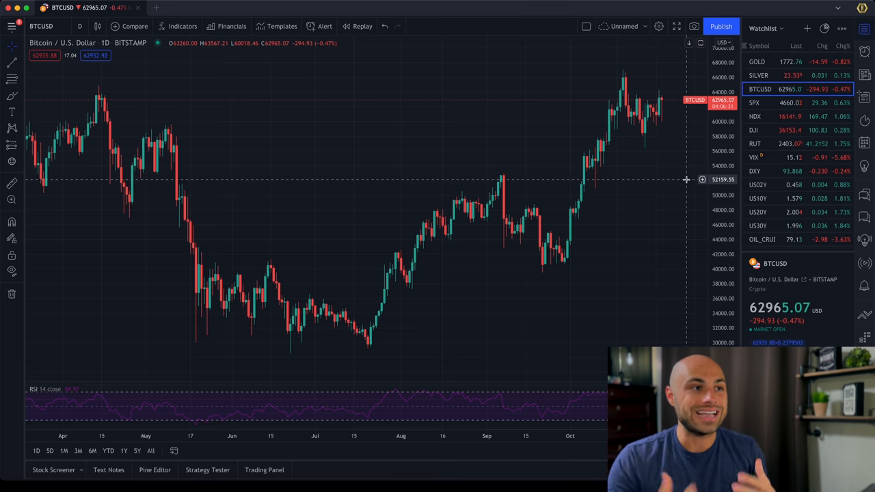
click(757, 62)
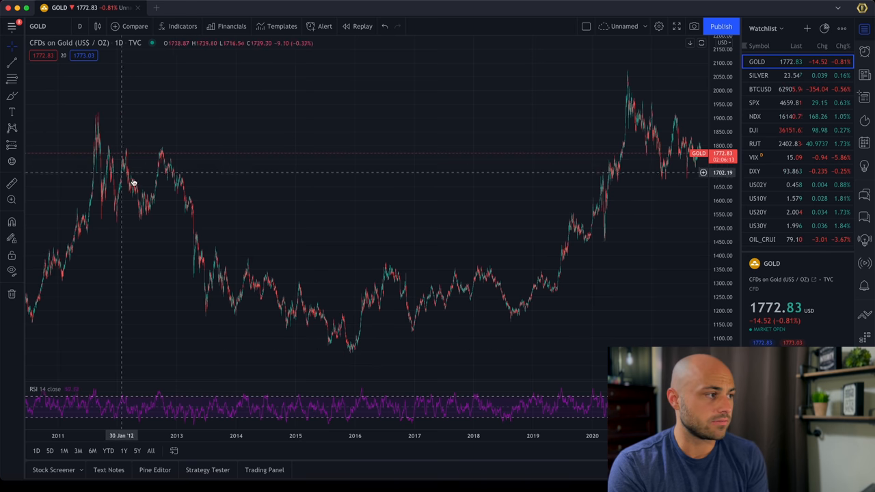
mouse_move(320, 325)
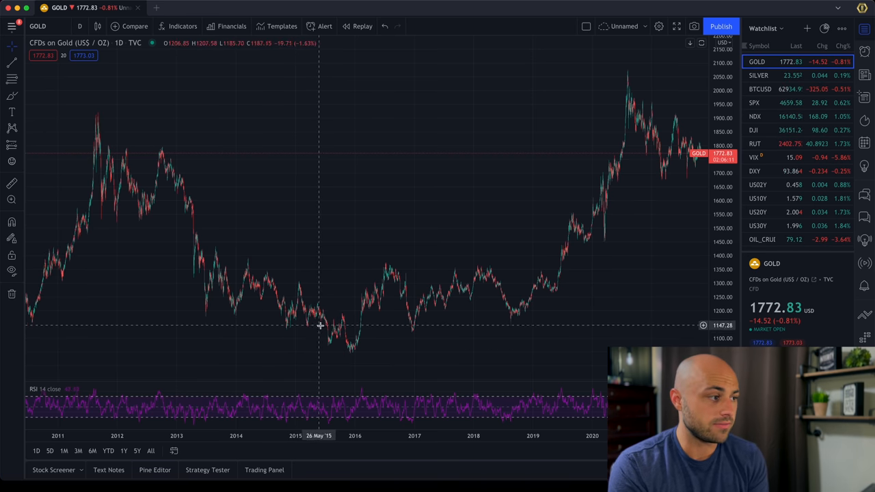
mouse_move(372, 340)
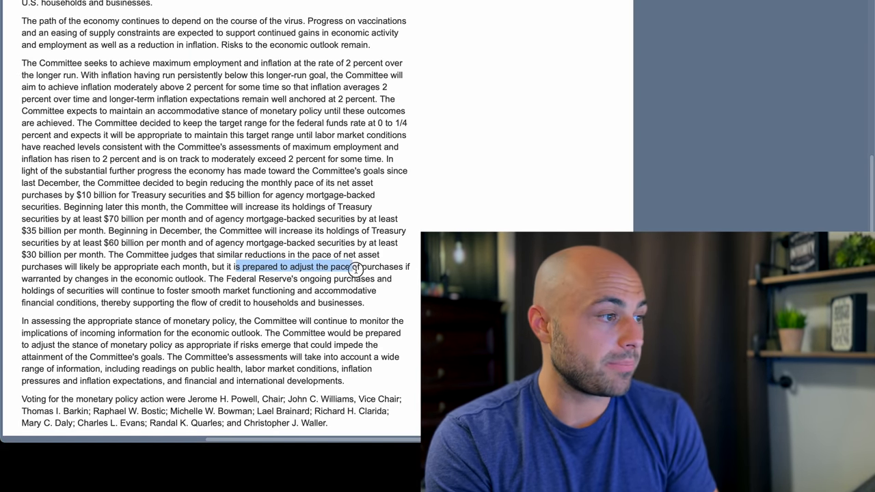
- Highlight the pace-of-purchases phrase, clear it, then highlight the $30 billion per month figure
drag(349, 267, 395, 267)
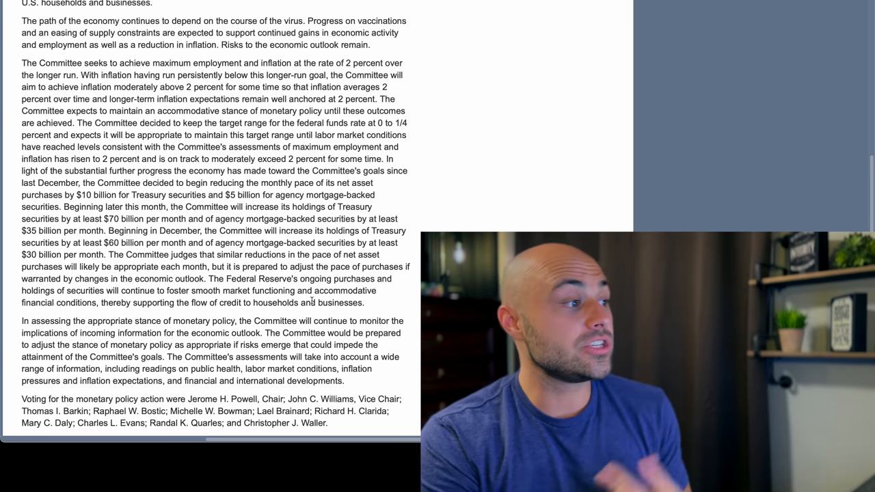
drag(82, 267, 399, 267)
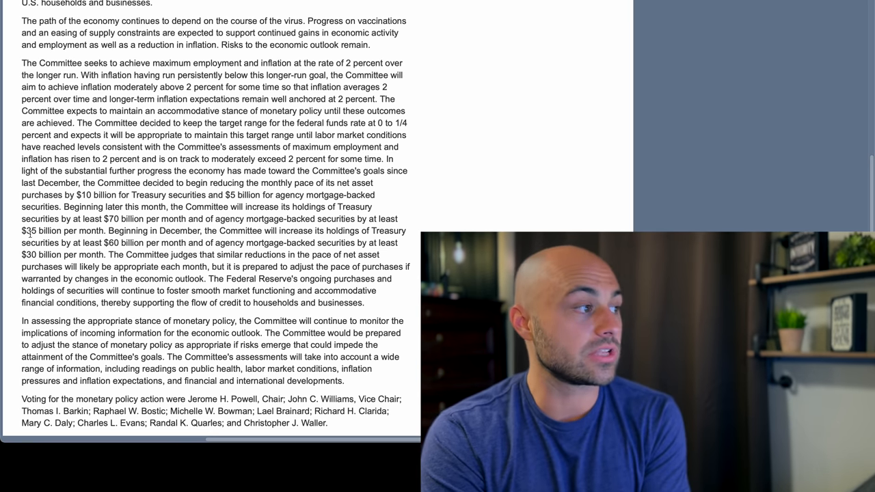
drag(22, 255, 102, 254)
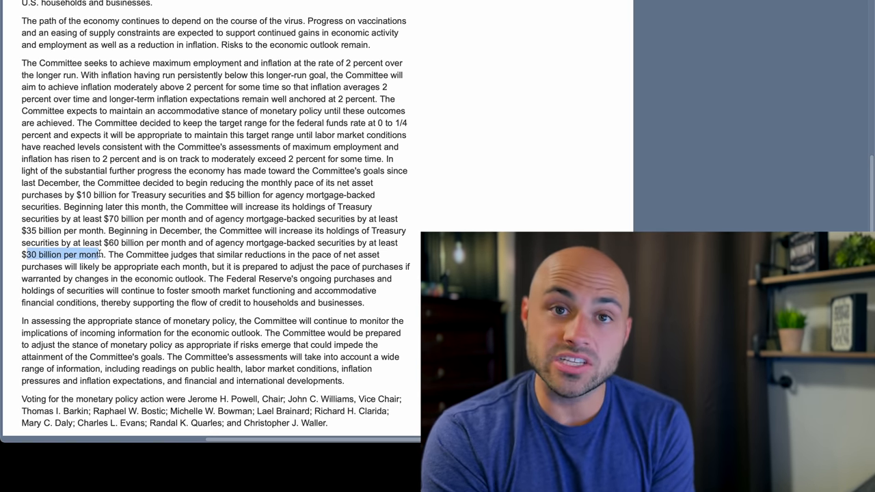